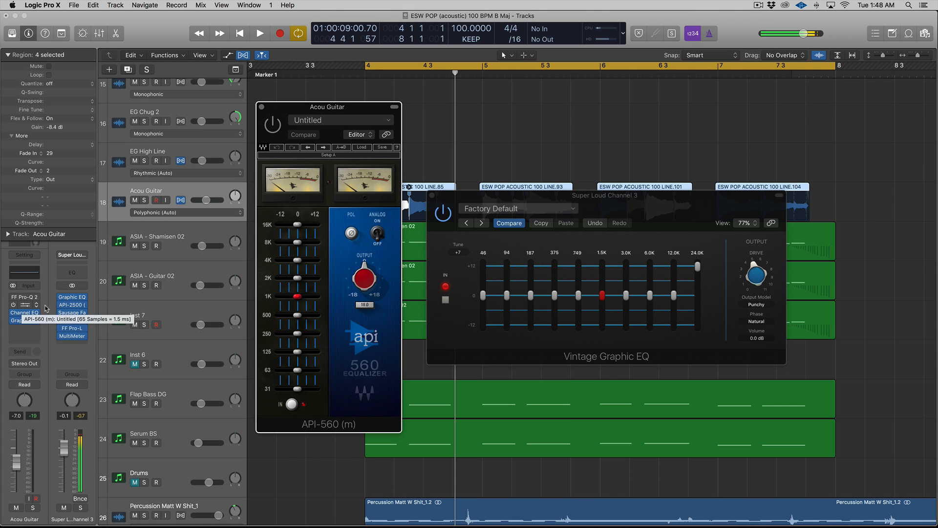
mouse_move(367, 347)
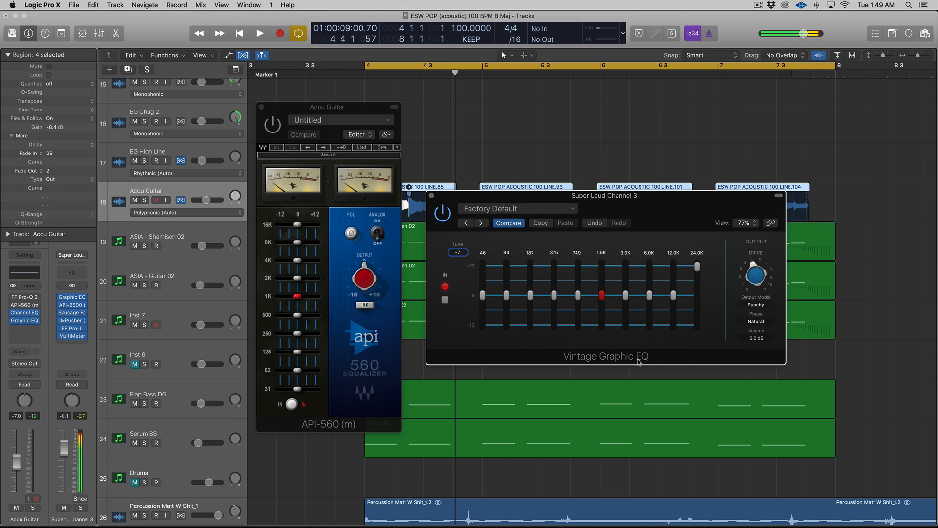
mouse_move(383, 401)
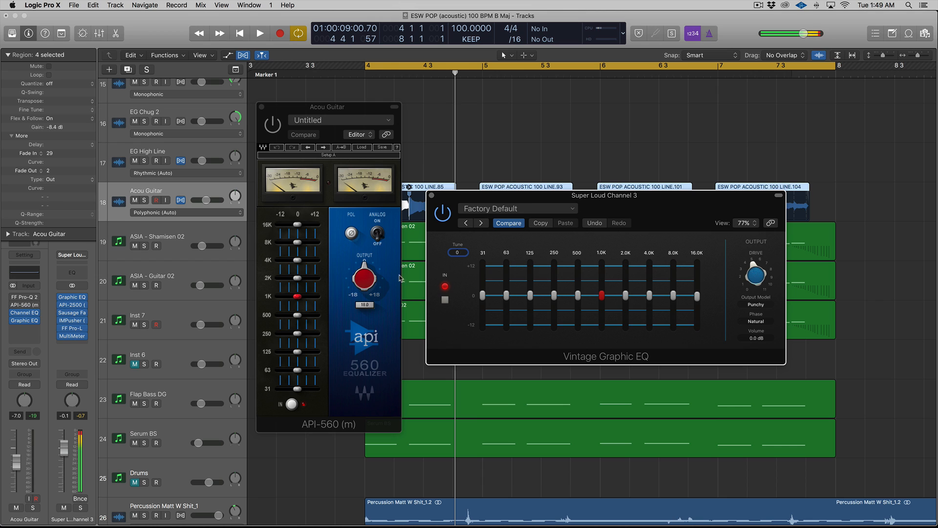
mouse_move(849, 221)
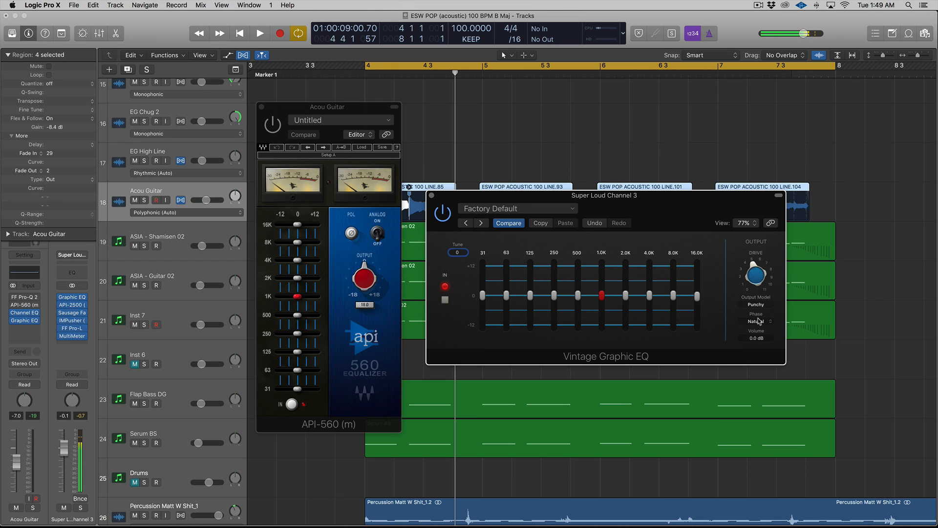
mouse_move(632, 304)
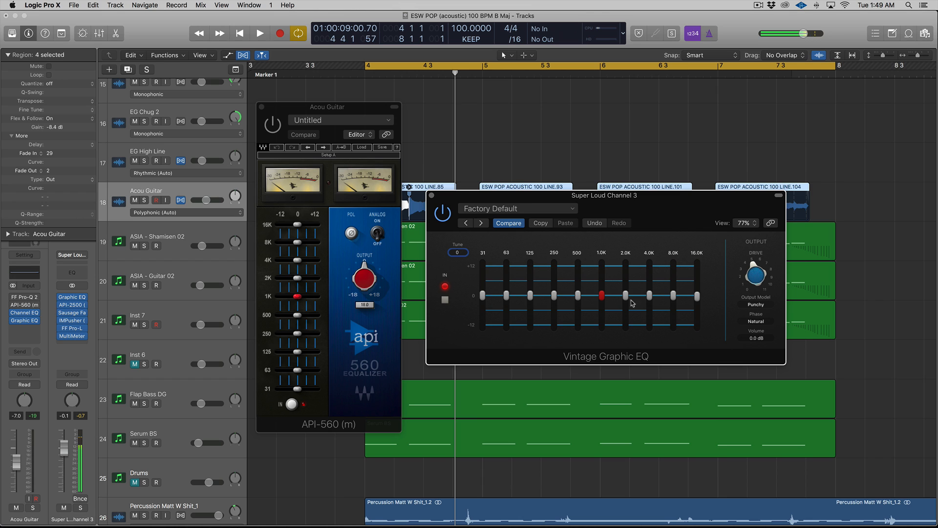
mouse_move(526, 270)
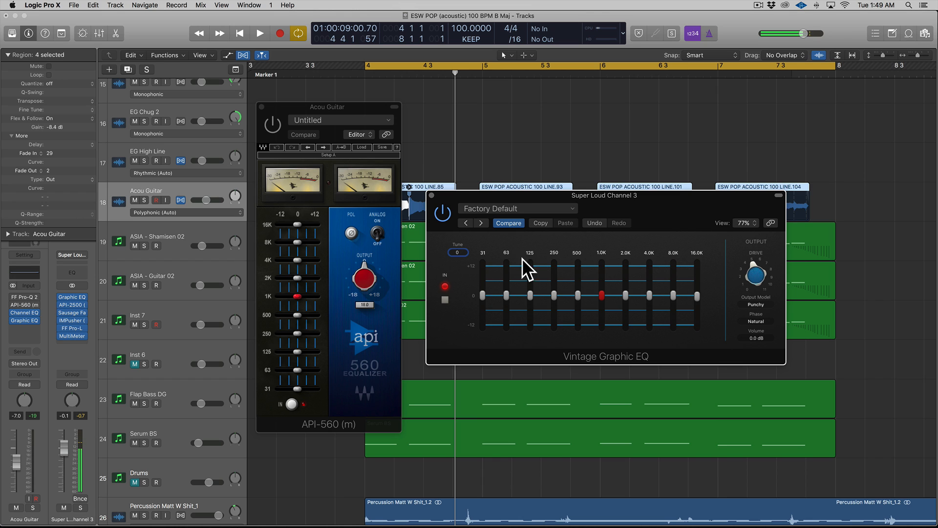
Step: Raise the Vintage Graphic EQ Tune to +12 (62 Hz–32.0K) and close the API-560 window
click(465, 253)
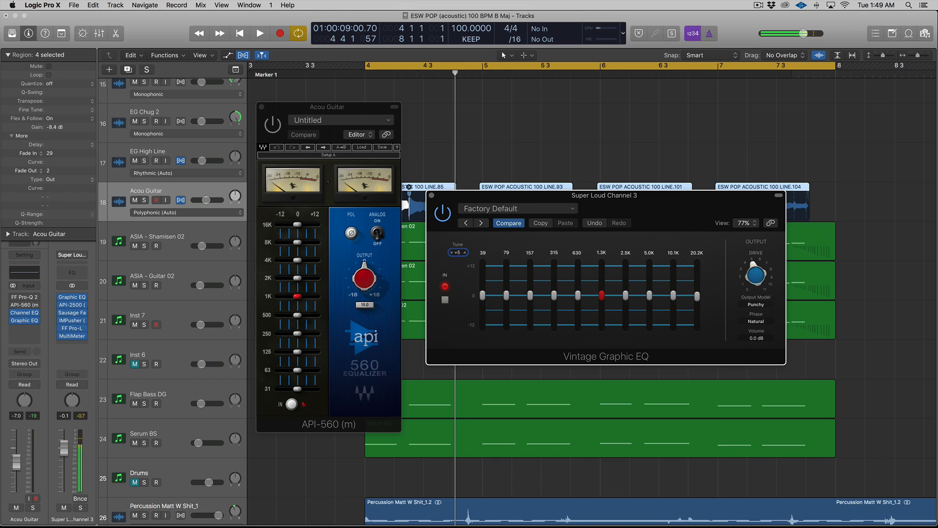
click(457, 251)
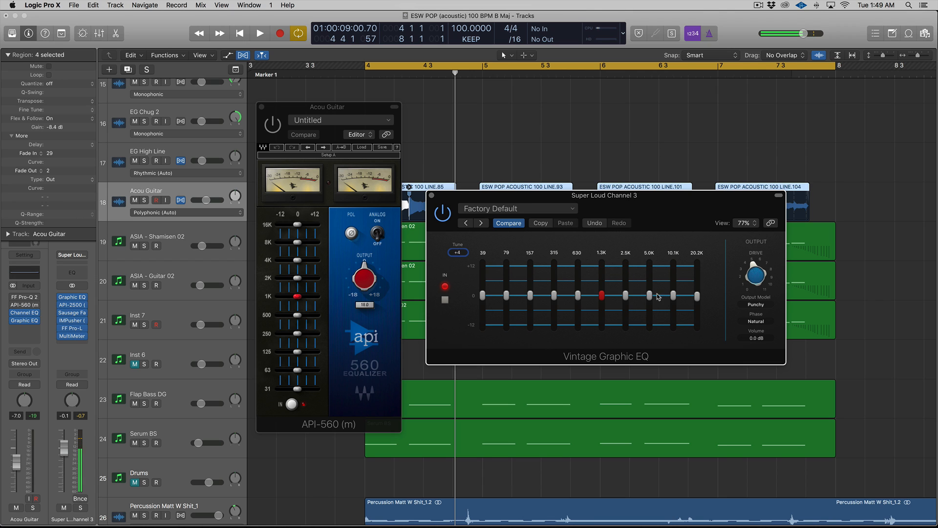
click(458, 251)
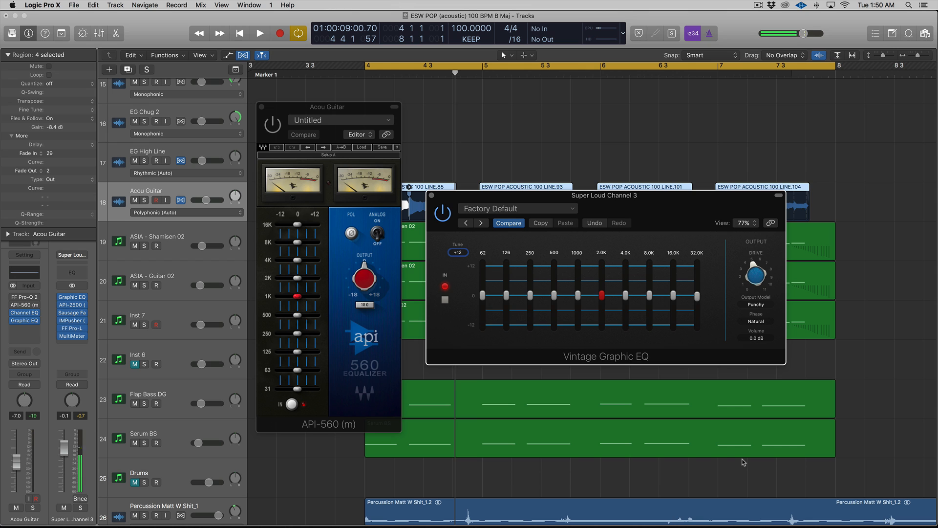
mouse_move(585, 459)
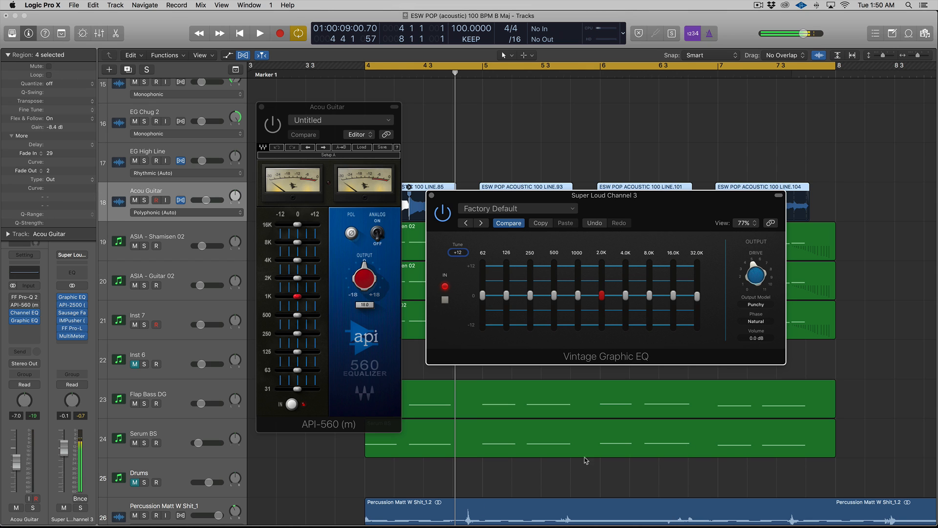
click(24, 321)
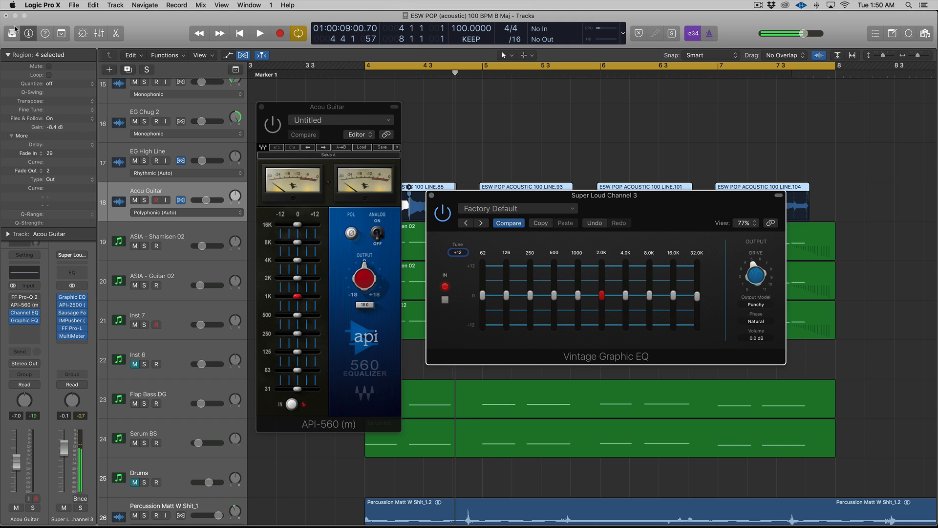
mouse_move(13, 33)
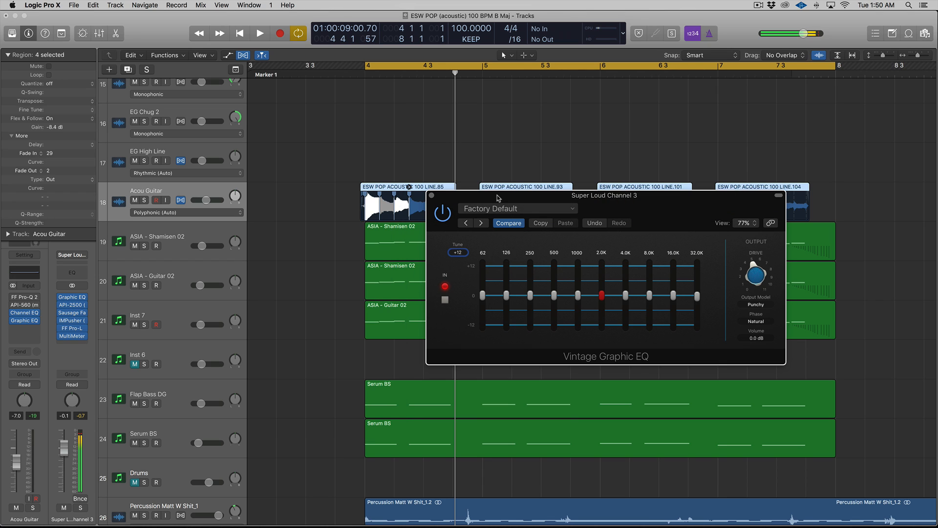
Step: Bypass-toggle the master-bus EQ and play the arrangement back to compare
click(443, 215)
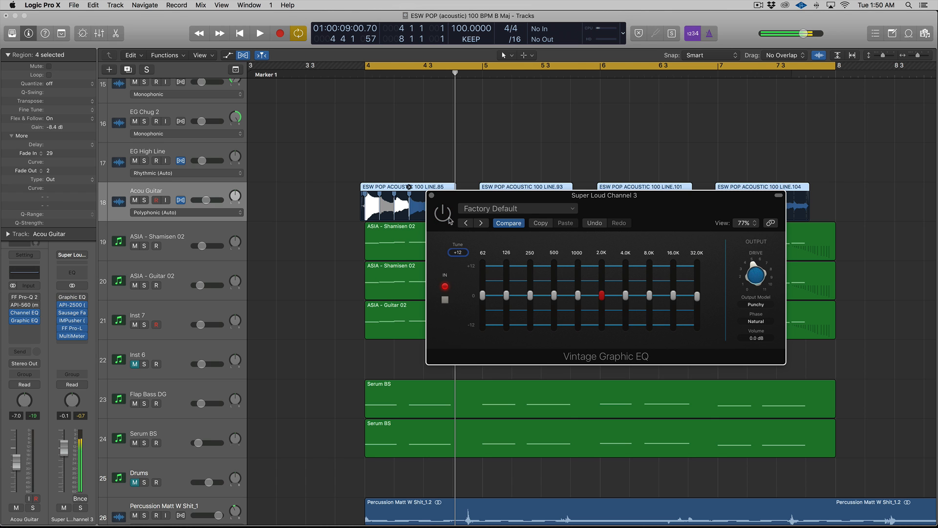
click(260, 33)
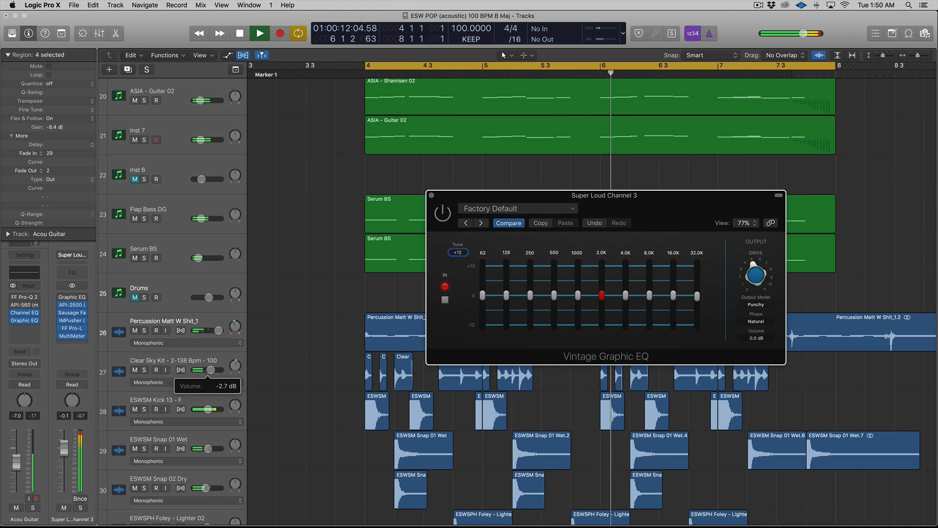
drag(207, 254, 206, 254)
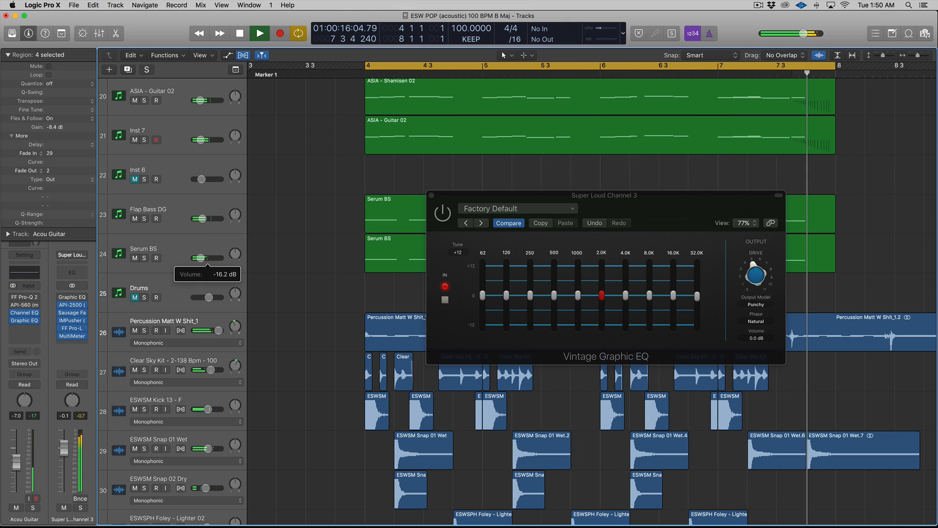
scroll(up, 3)
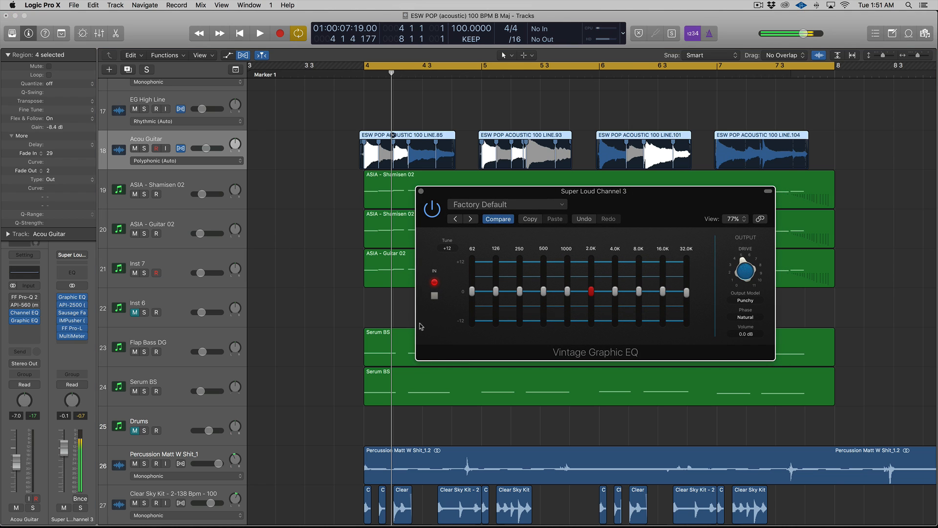
mouse_move(172, 390)
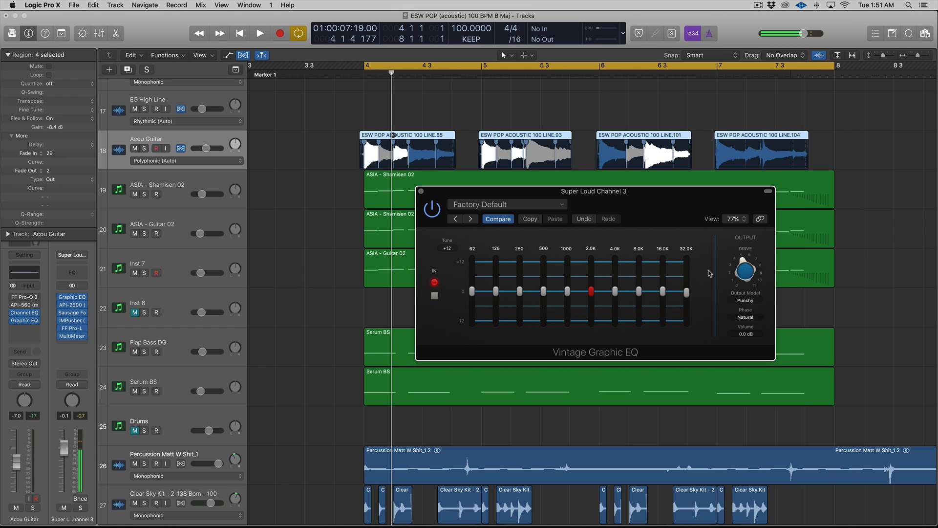
mouse_move(680, 311)
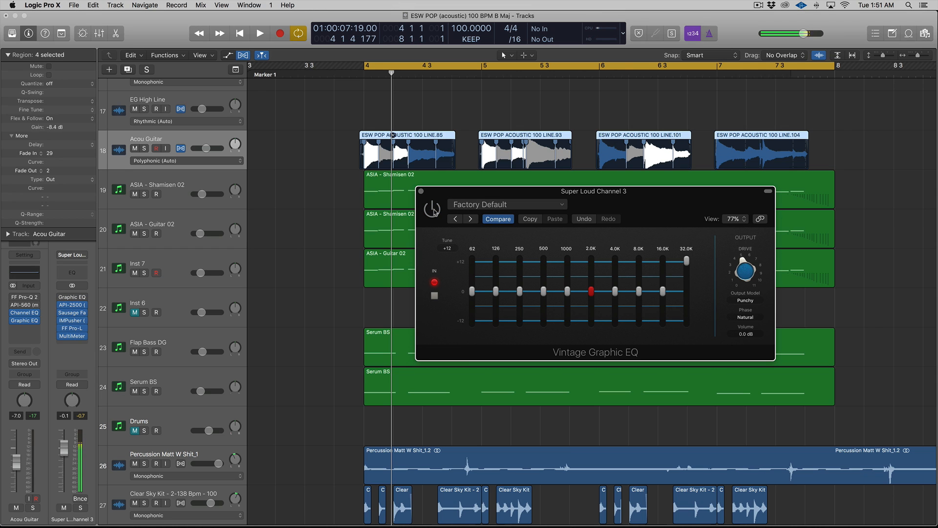
Step: Lower the Super Loud Channel 3 EQ Tune to +7 (46 Hz–24.0K) and fully boost the 24.0K band
click(430, 209)
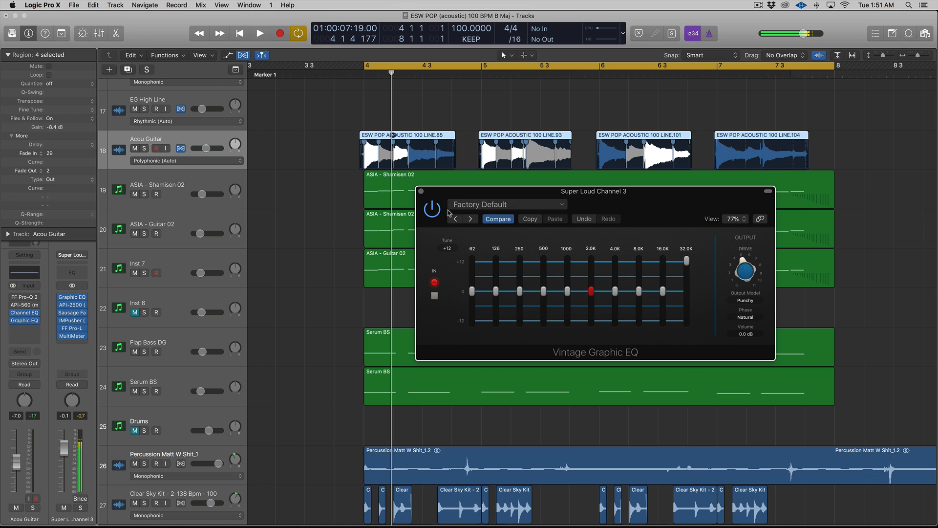
click(259, 33)
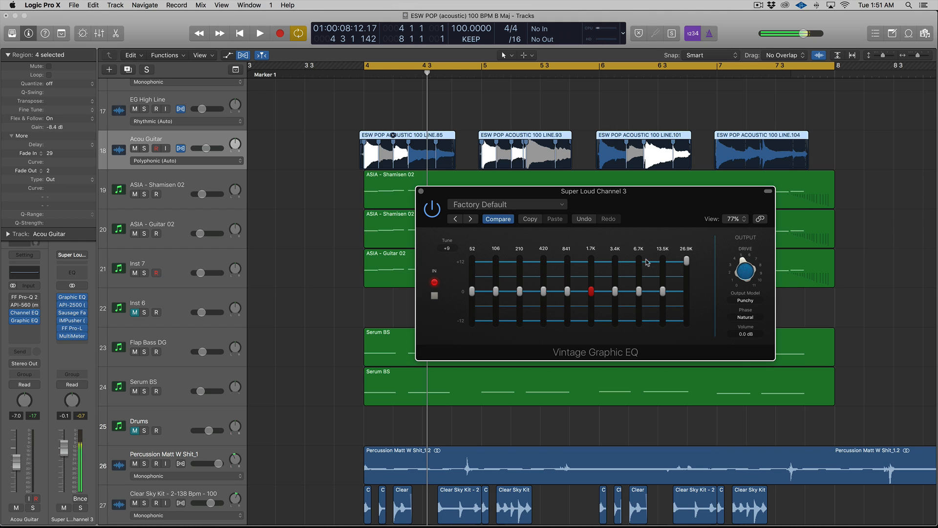
mouse_move(449, 248)
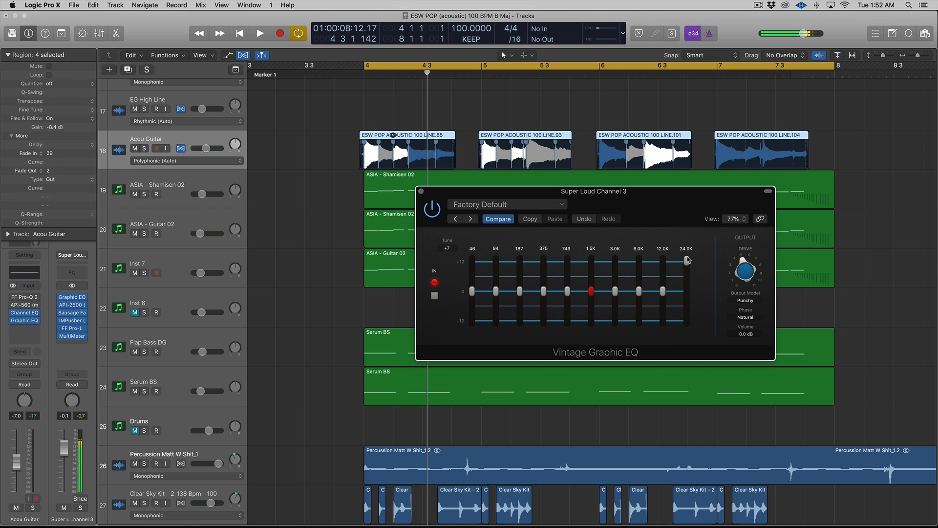
click(260, 33)
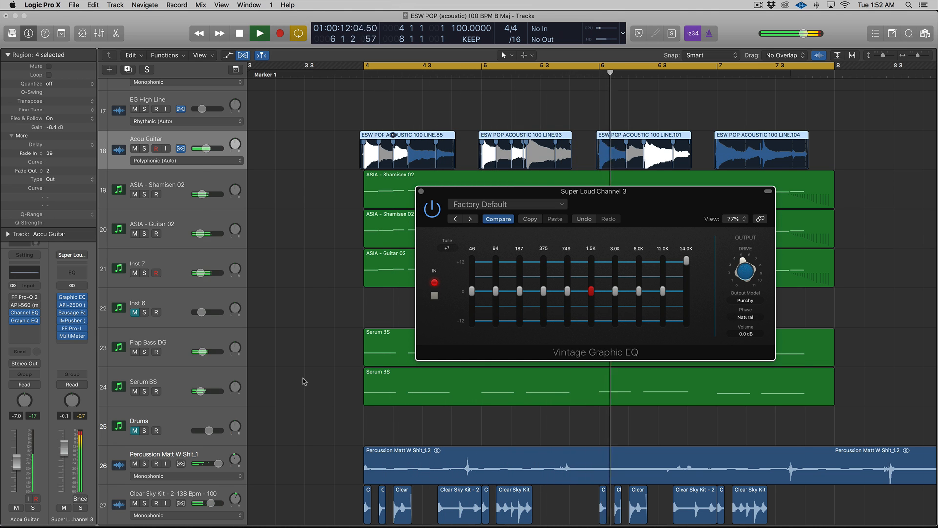
Step: Retune the Super Loud Channel 3 EQ to +12 (top band 32.0K) and close its window
scroll(down, 3)
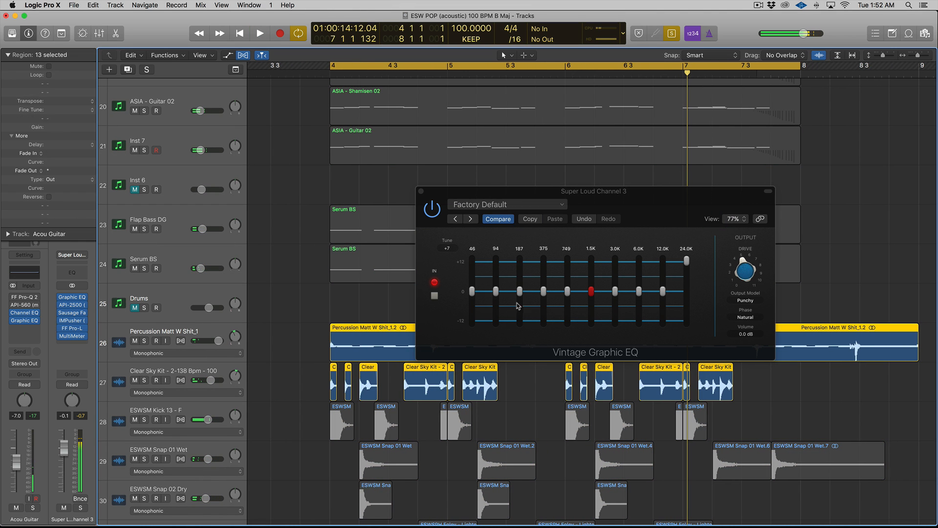
click(260, 33)
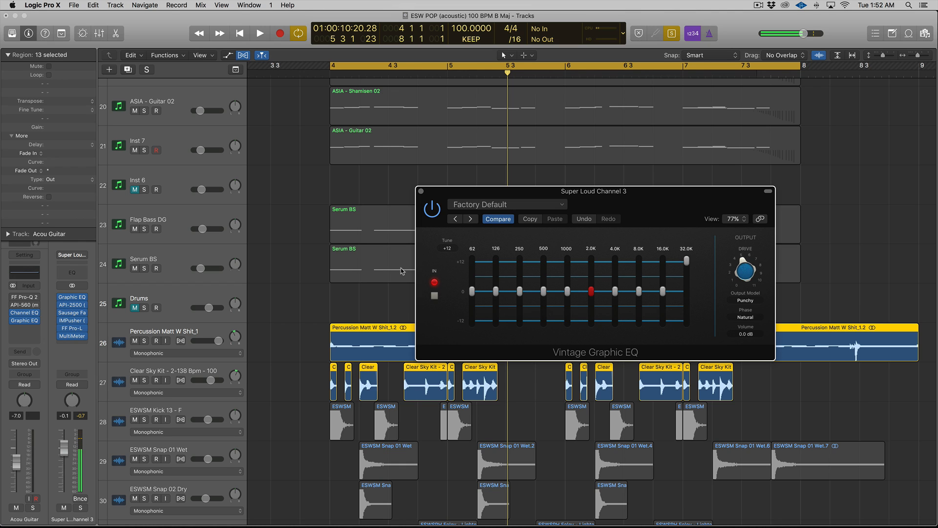
mouse_move(756, 252)
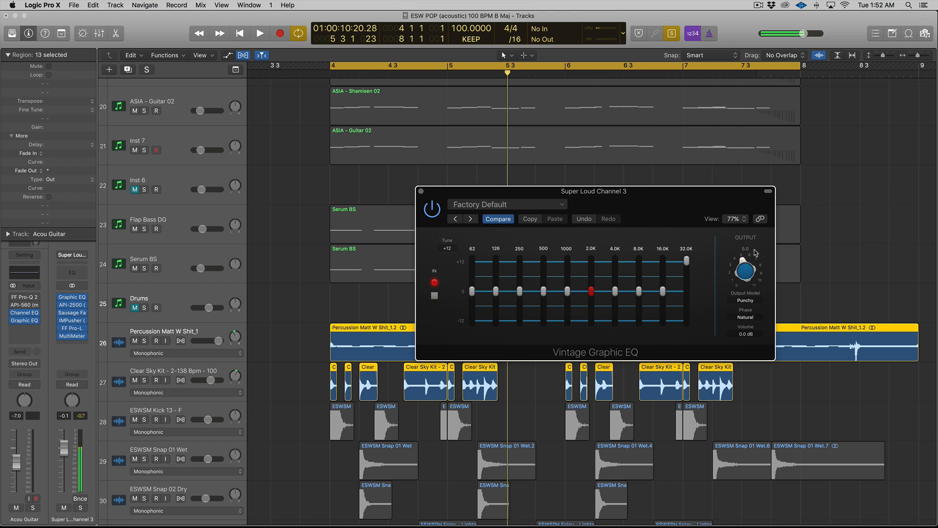
mouse_move(649, 269)
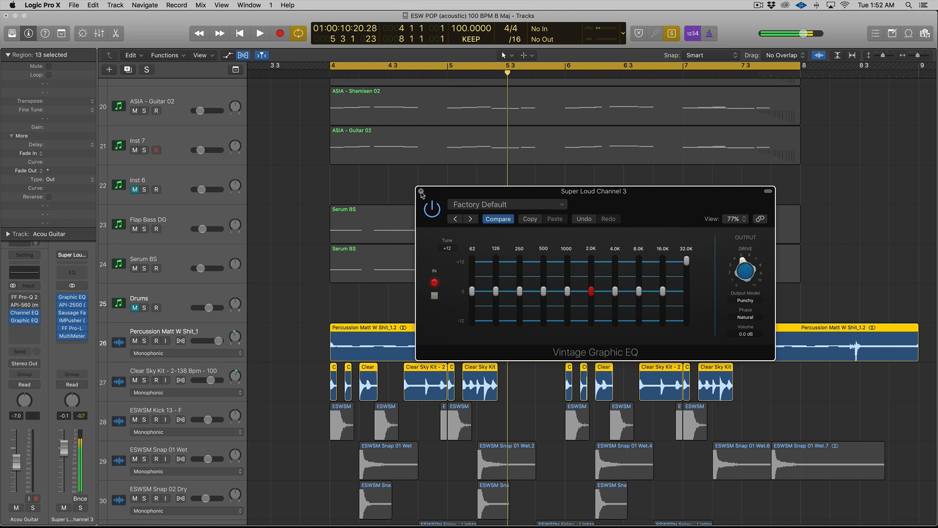
click(421, 191)
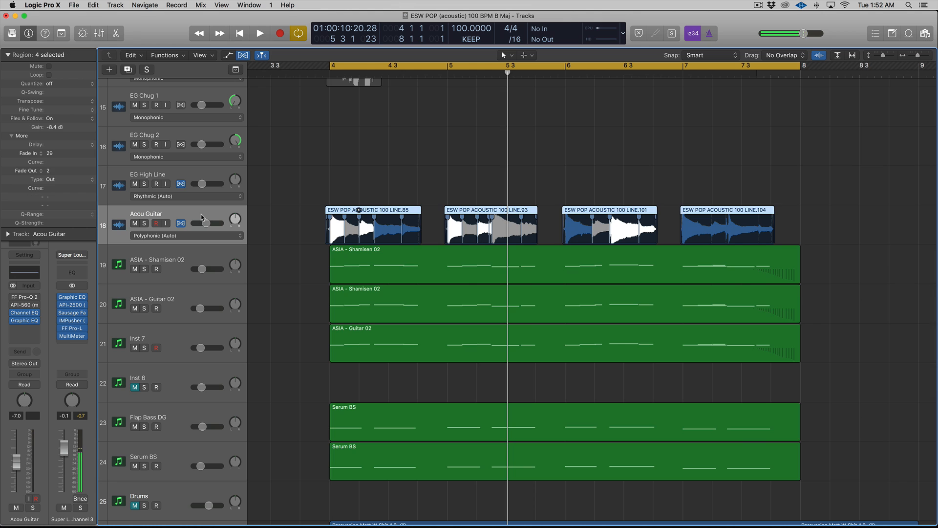
Step: On the Acou Guitar track, open a Graphic EQ tuned to +10 (55 Hz–28.5K) and move it aside
click(259, 34)
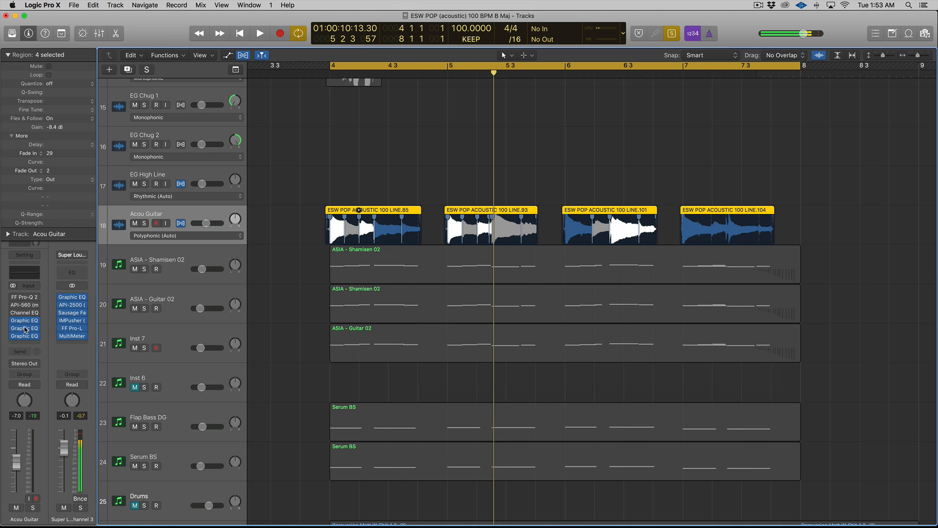
click(24, 321)
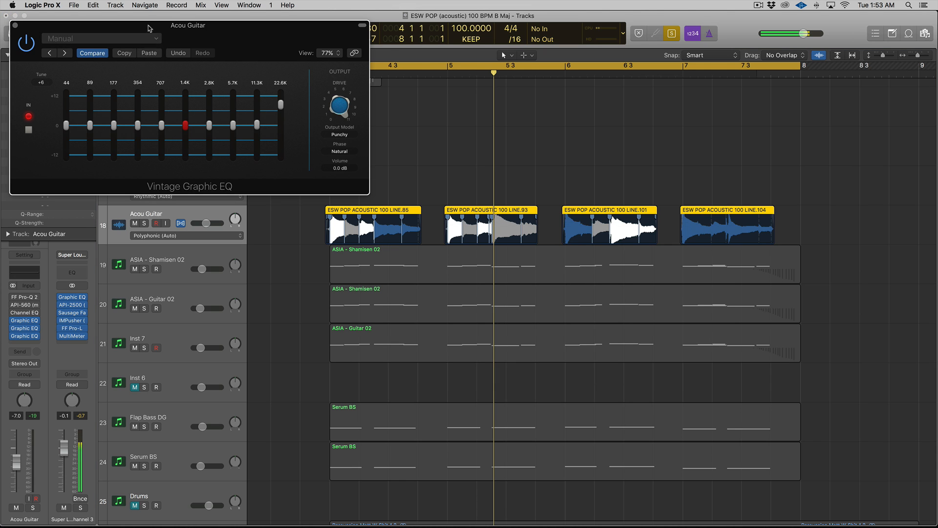
drag(188, 26, 396, 136)
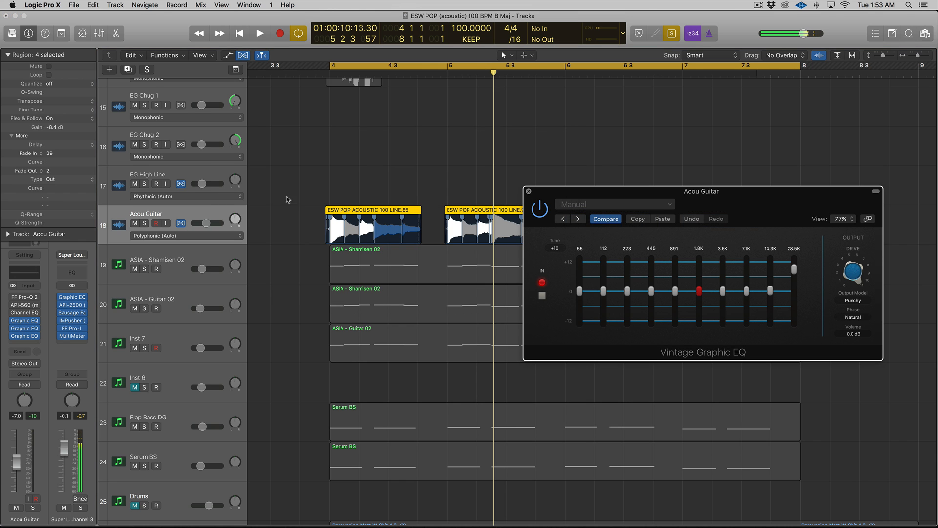
Step: Open the other Acou Guitar Graphic EQ slots, showing one tuned to +8 (49 Hz–25.4K)
click(259, 33)
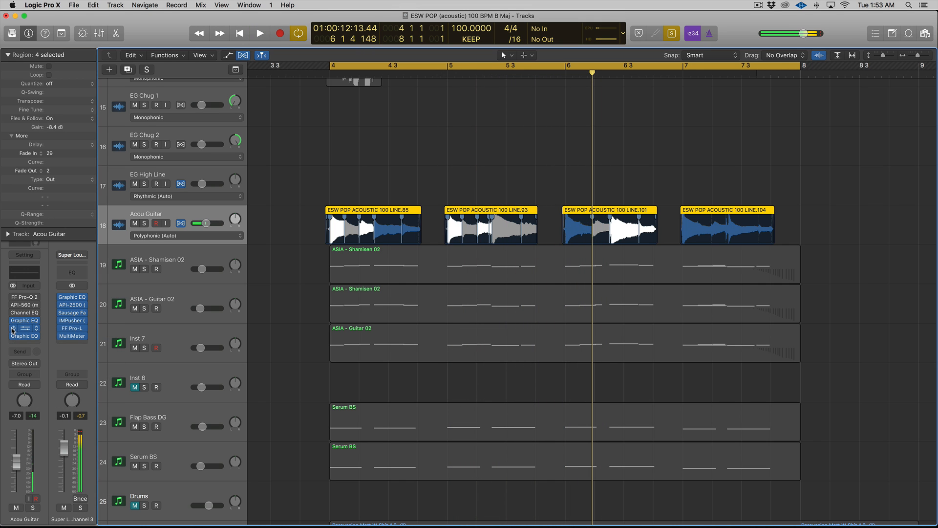
mouse_move(23, 328)
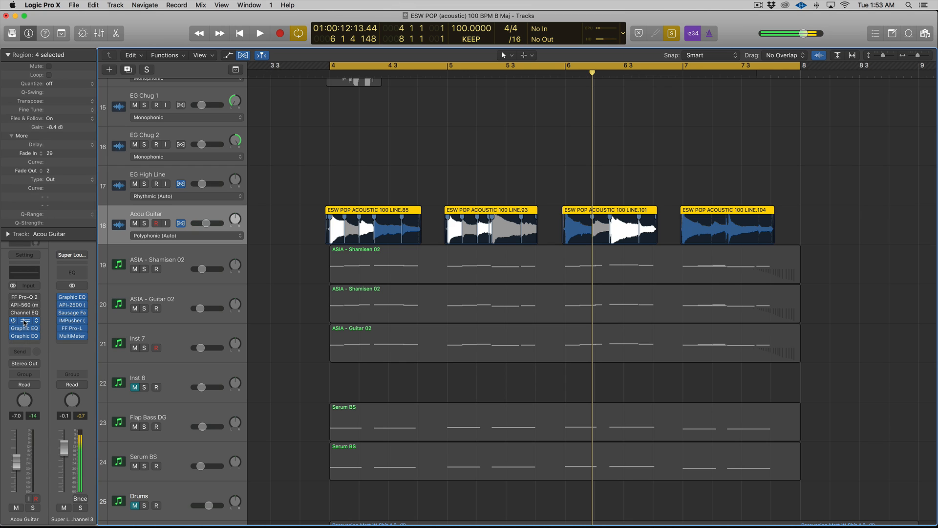
double_click(23, 328)
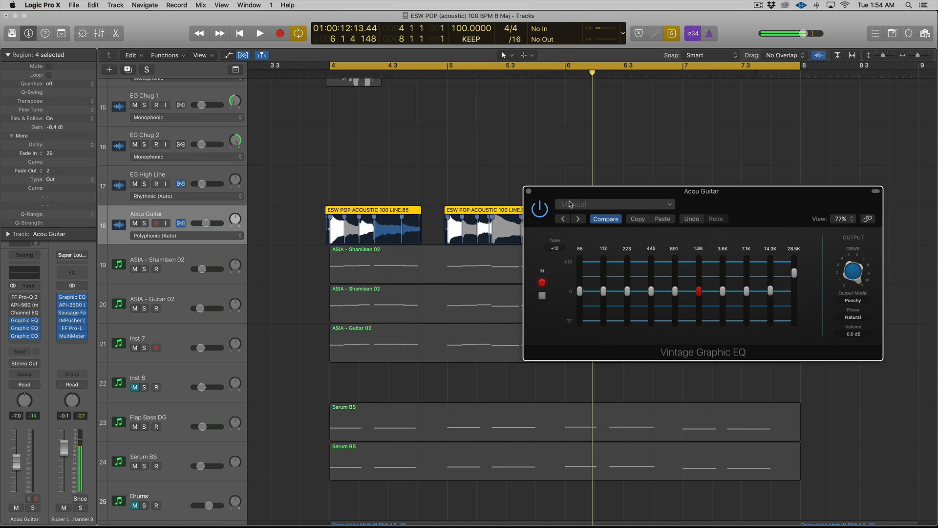
click(259, 33)
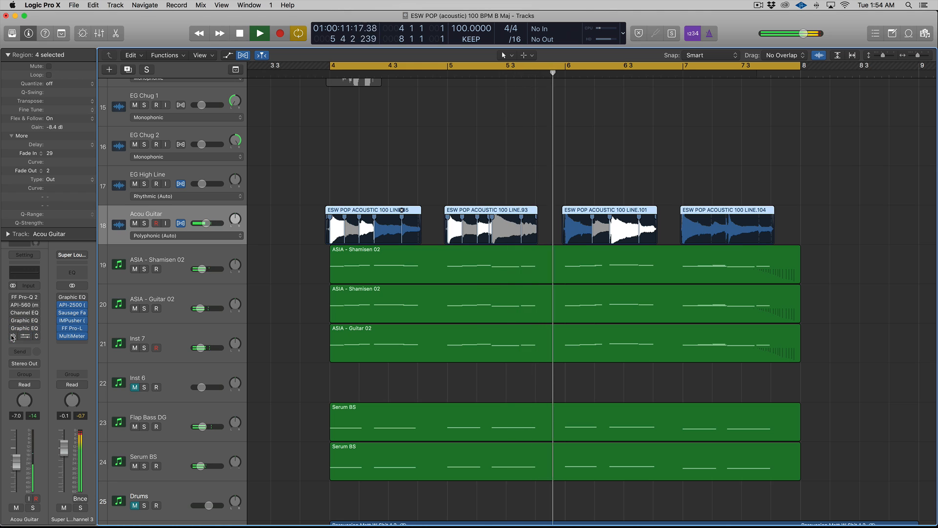
click(24, 321)
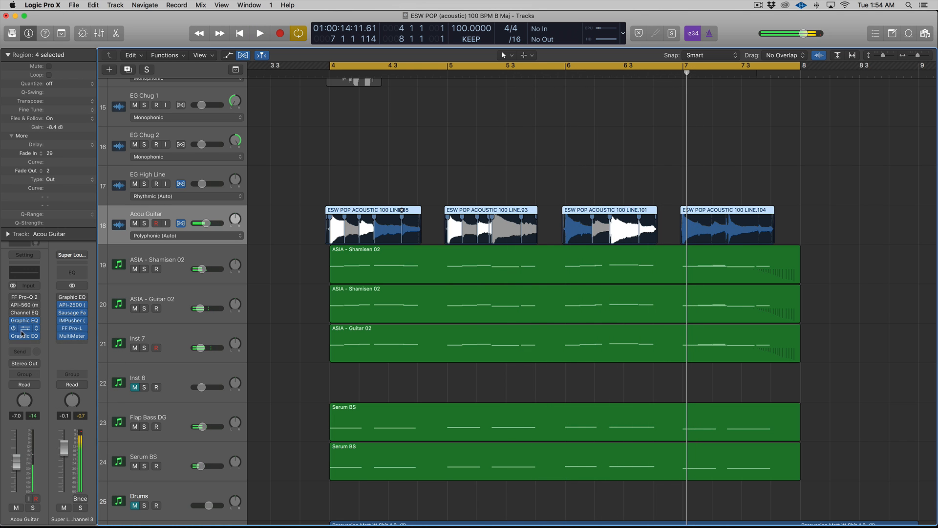
double_click(23, 329)
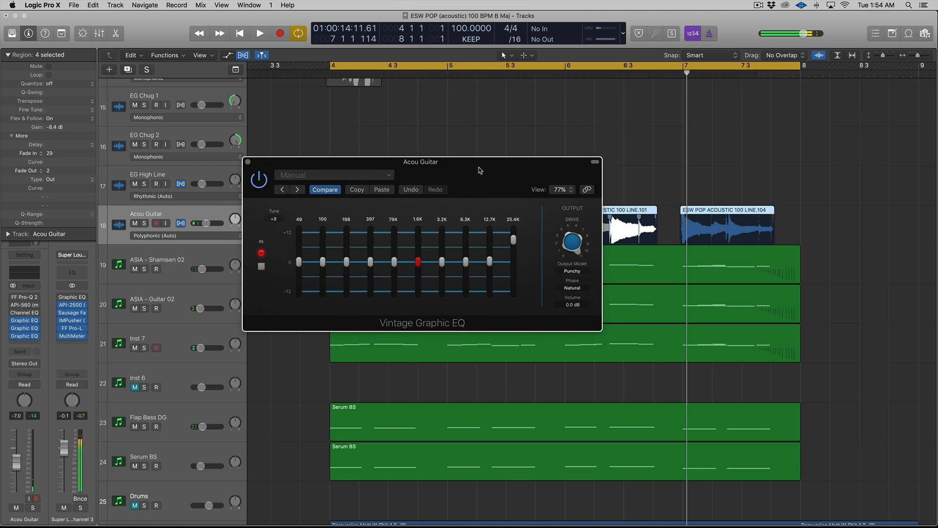